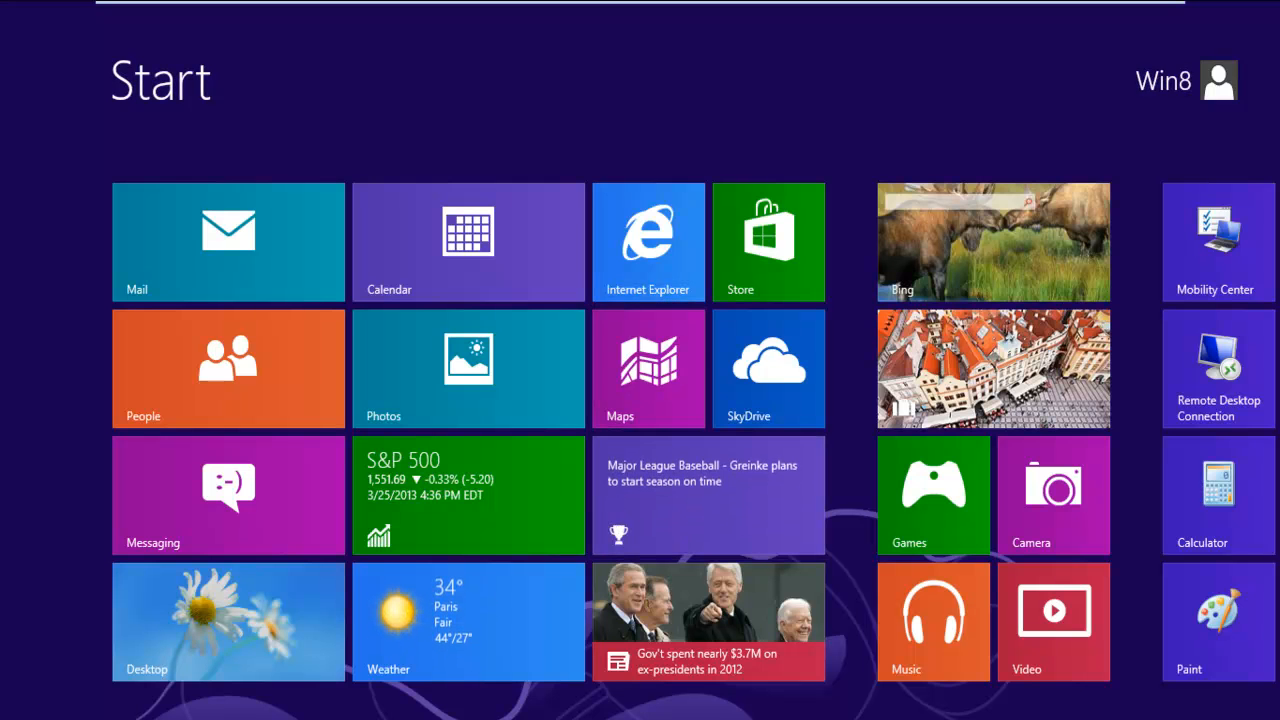
# Scroll the Start screen over to the desktop, where the Run dialog opens with 'control' prefilled
pyautogui.hscroll(3)
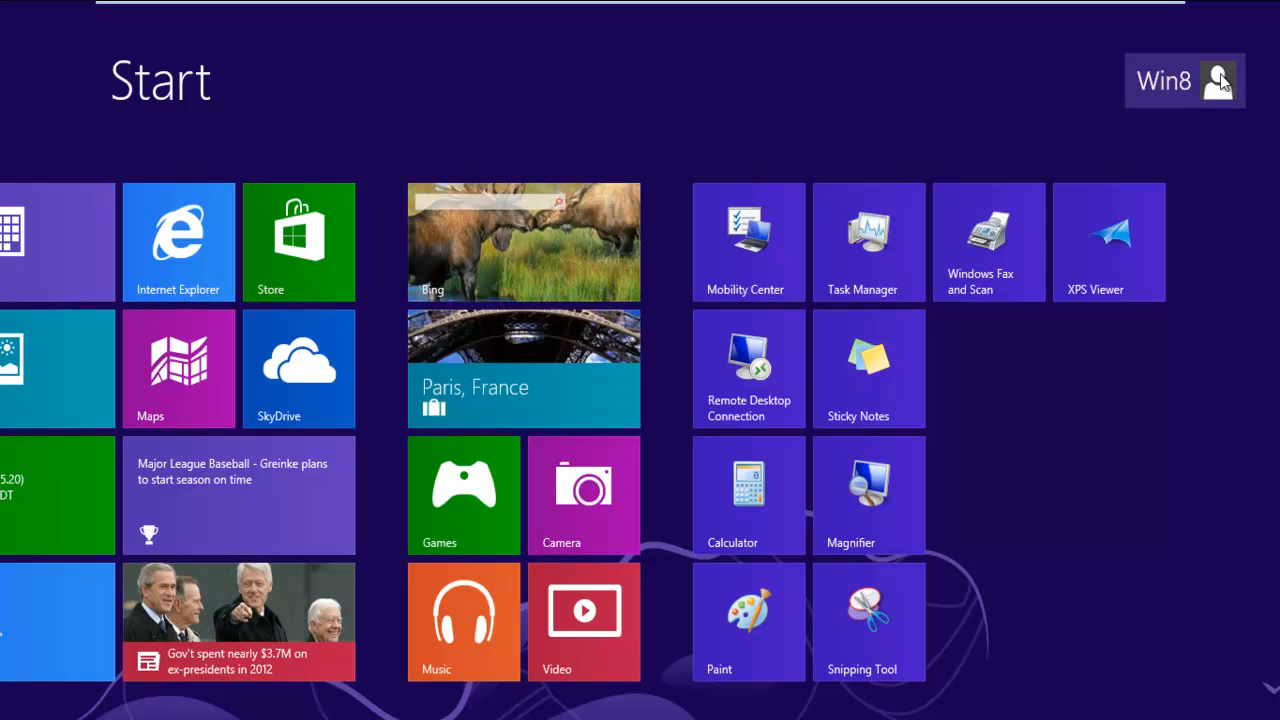
pyautogui.click(1218, 81)
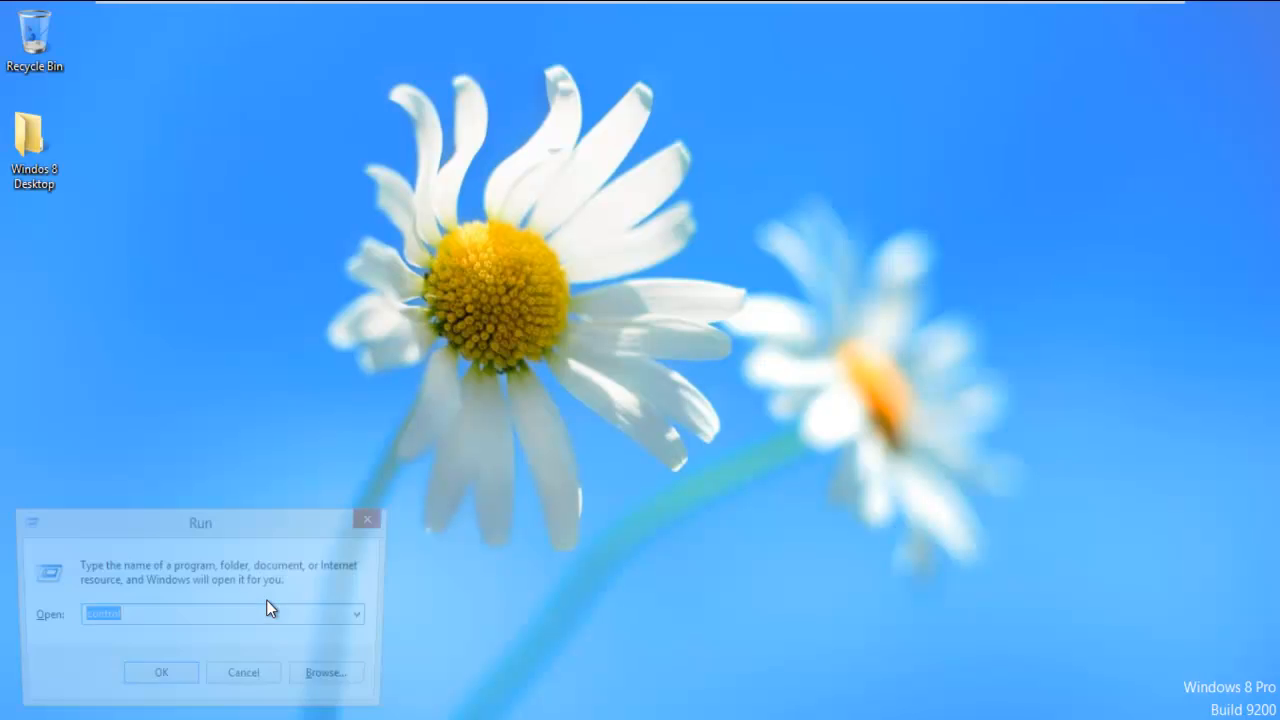
# Run 'SHUTDOWN -r' to reboot the PC into the Windows Boot Manager
pyautogui.write('SHUTDOWN -r')
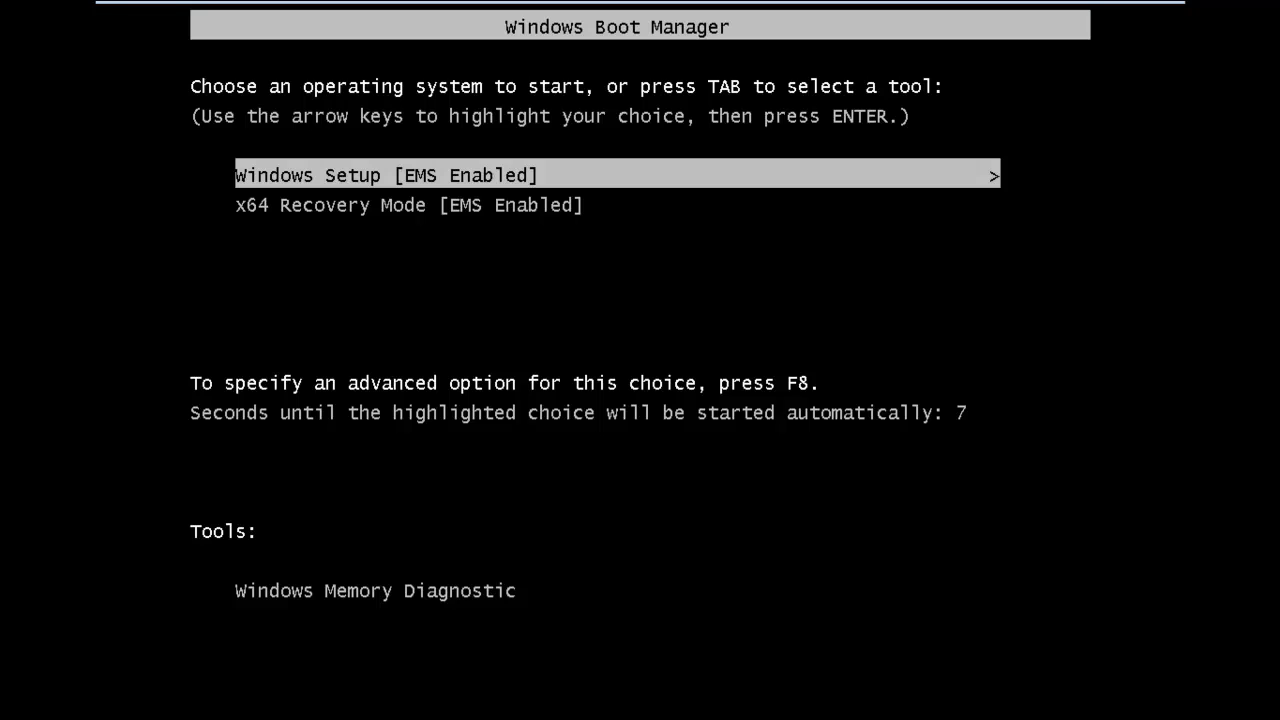
# Start the Windows Setup [EMS Enabled] entry from the boot menu
pyautogui.press('enter')
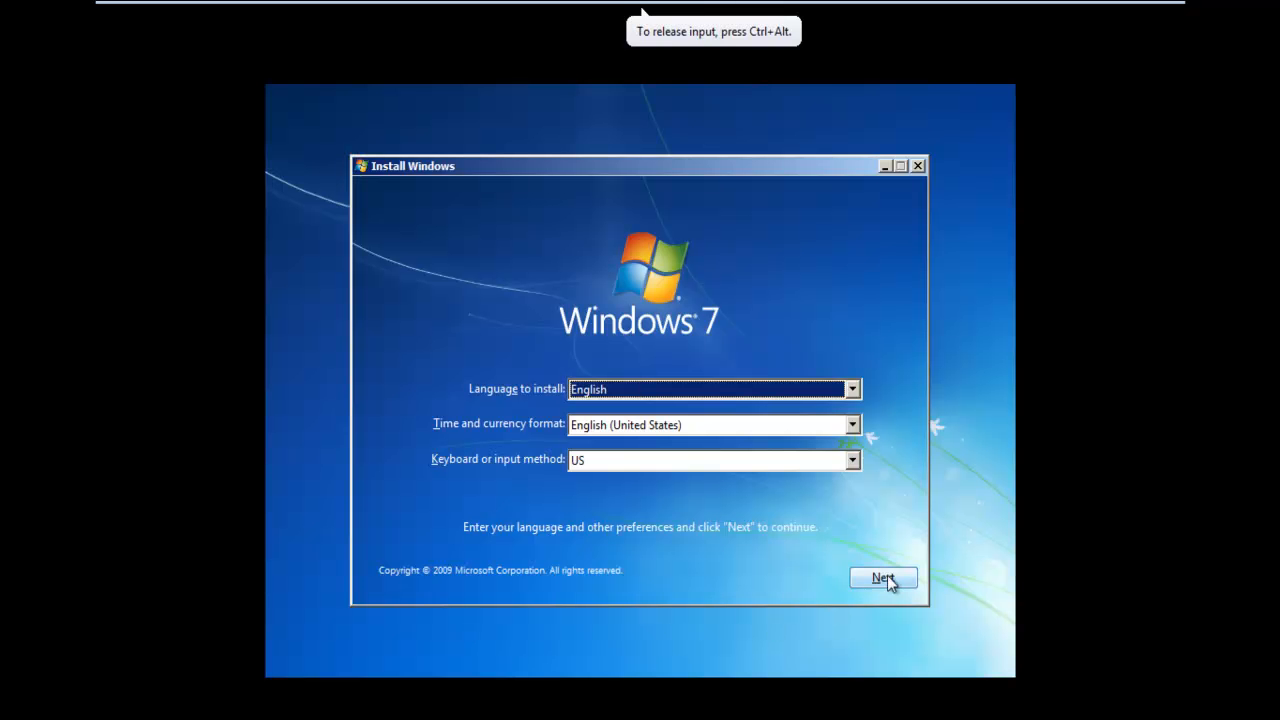
# Accept the English language and US keyboard, then begin a Custom (advanced) Windows 7 install
pyautogui.click(882, 578)
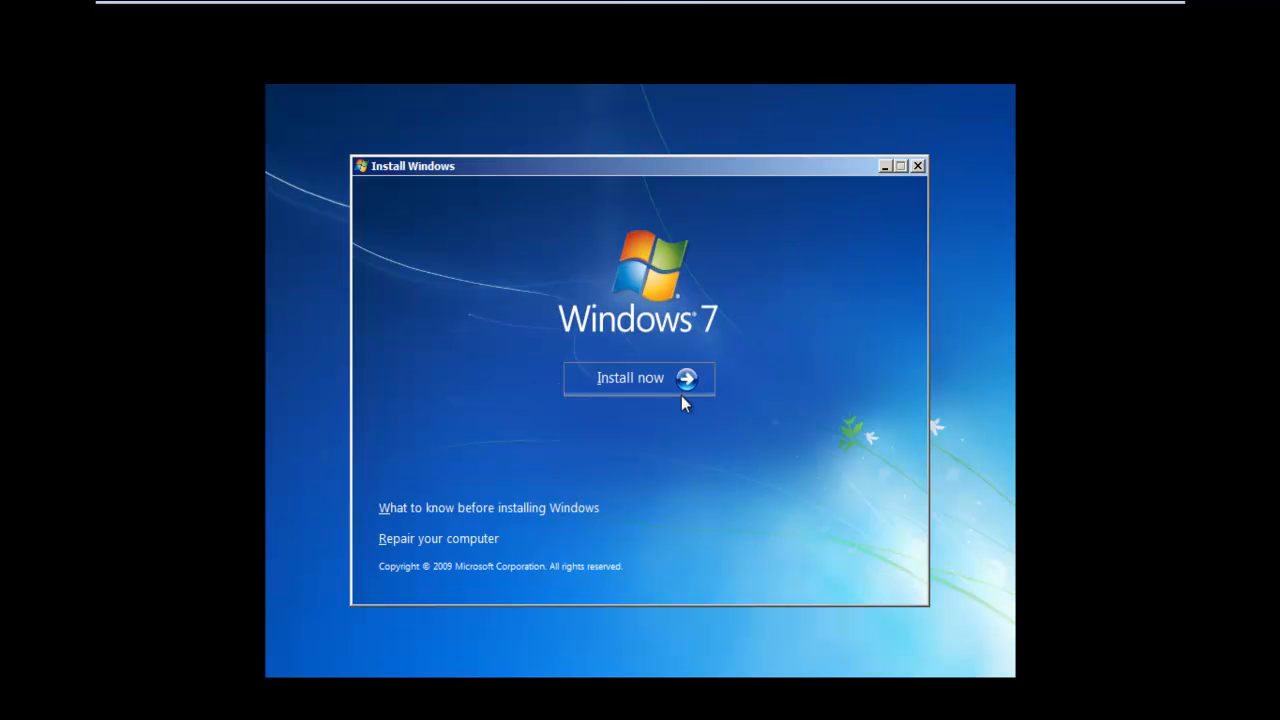
pyautogui.click(630, 377)
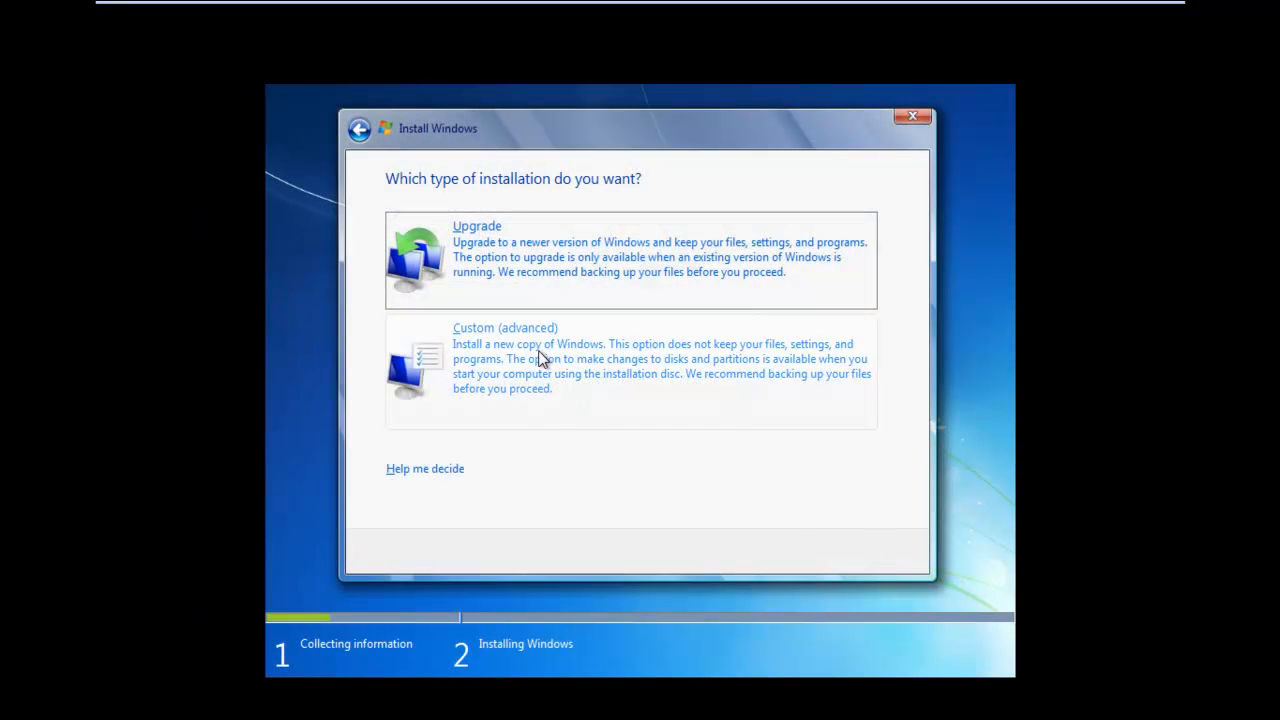
pyautogui.click(630, 370)
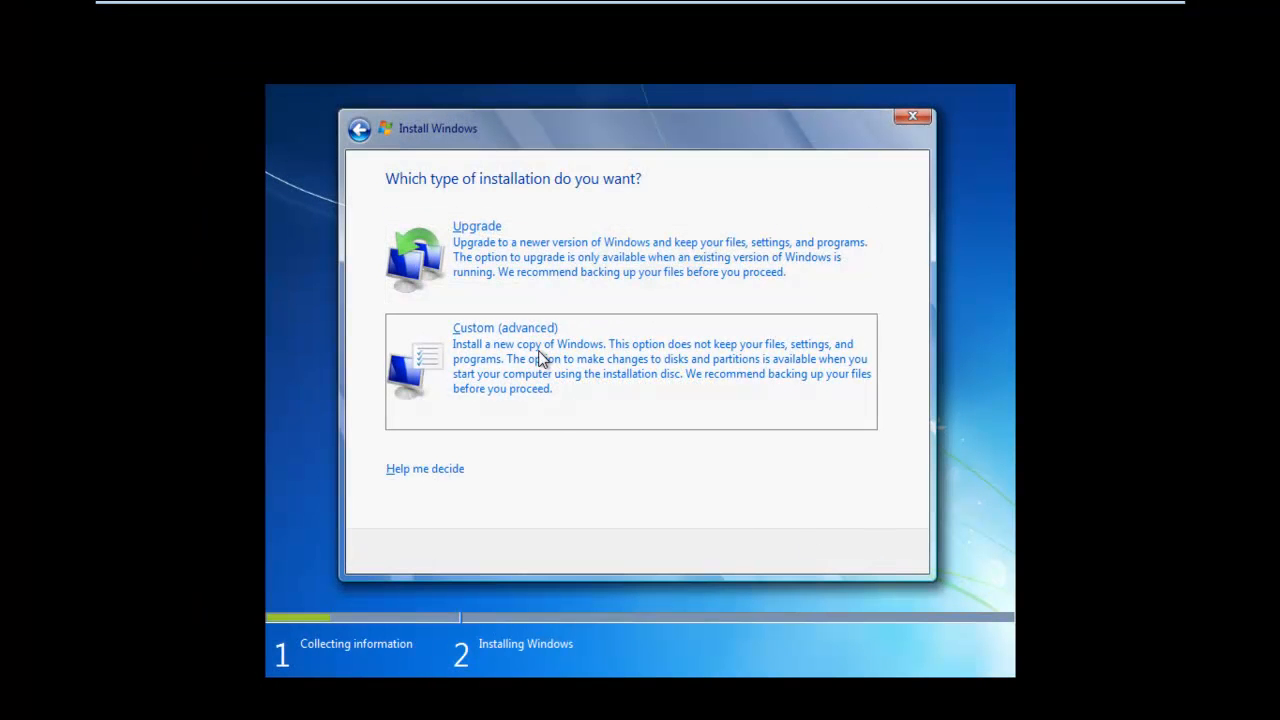
pyautogui.click(505, 357)
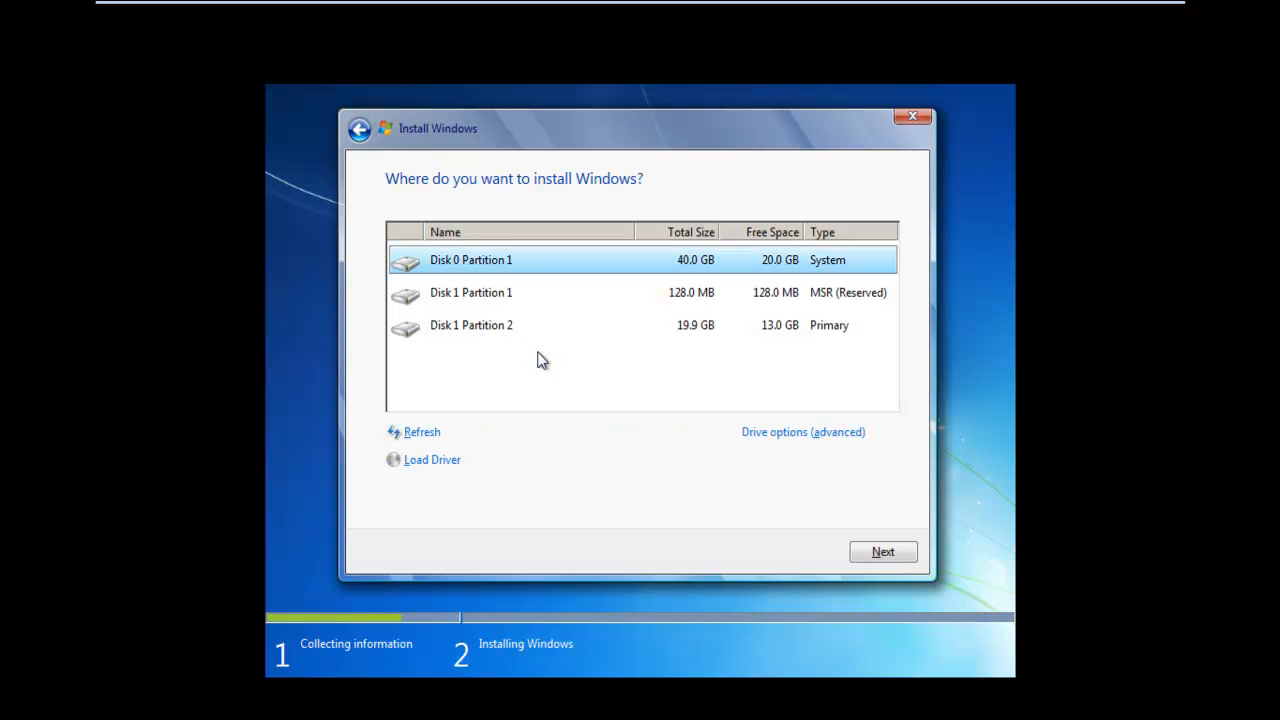
pyautogui.moveTo(730, 497)
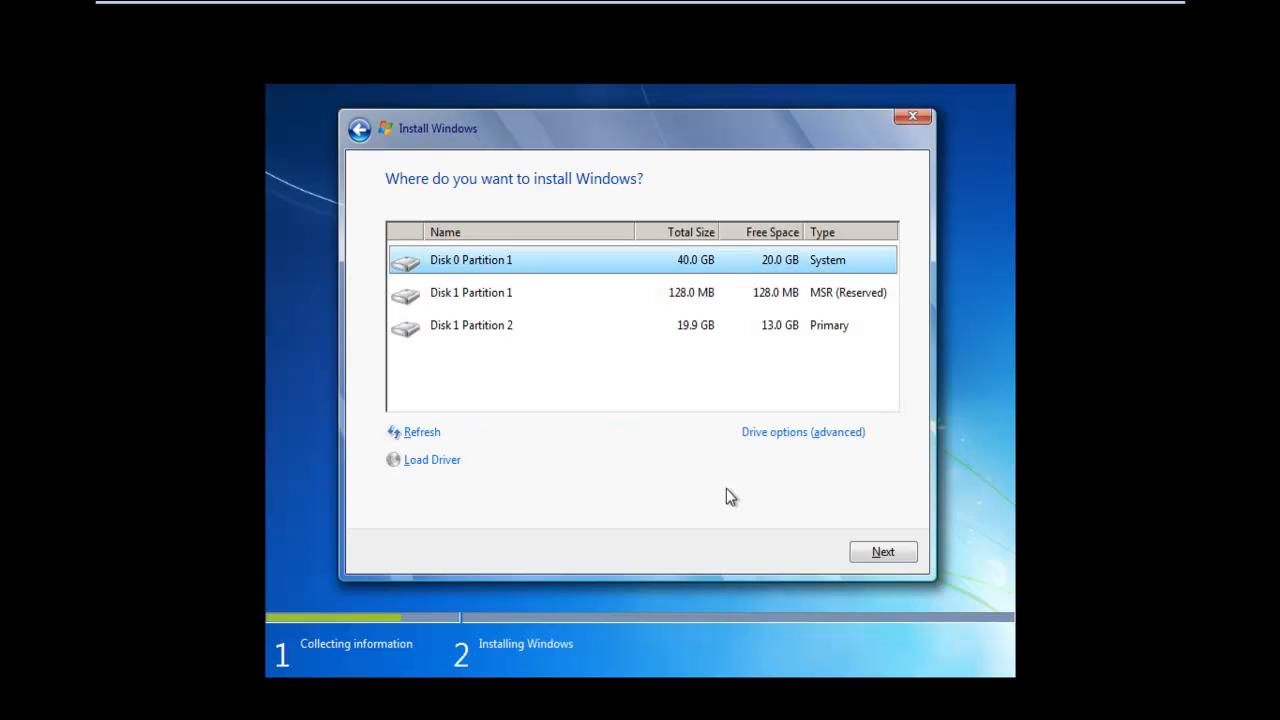
# Install onto Disk 0 Partition 1, accepting that old files move to Windows.old
pyautogui.click(882, 551)
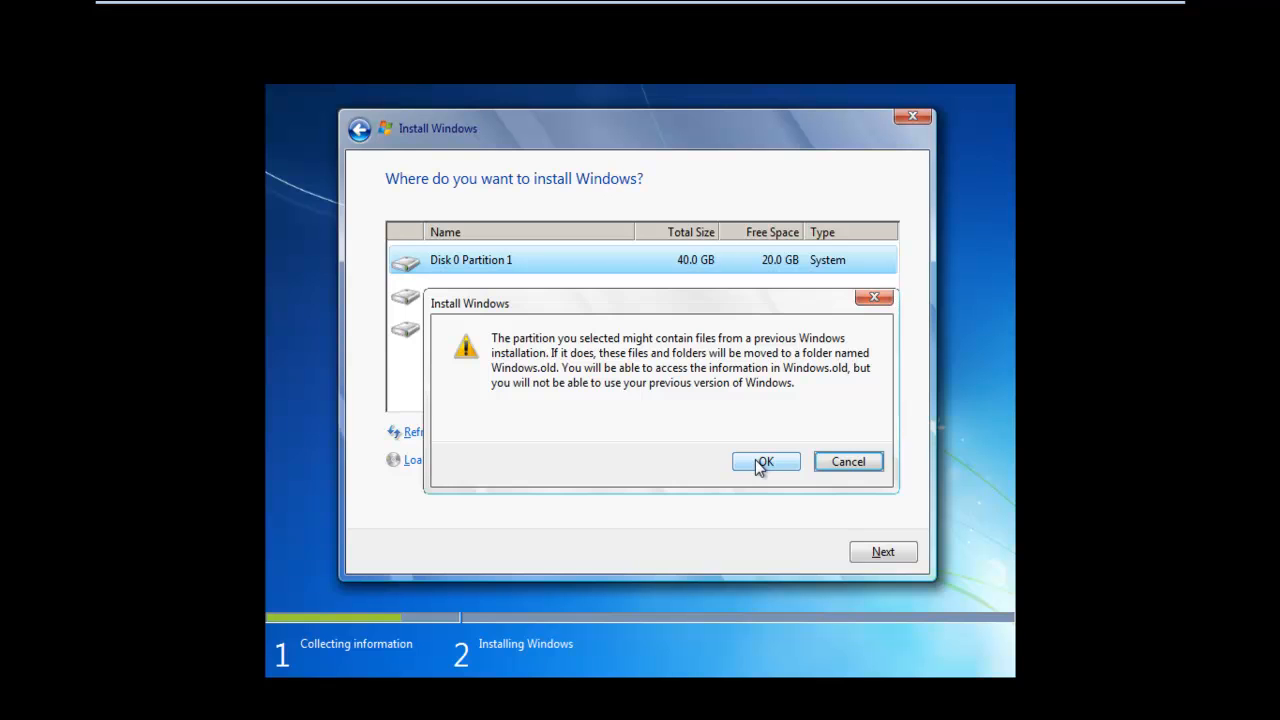
pyautogui.click(765, 461)
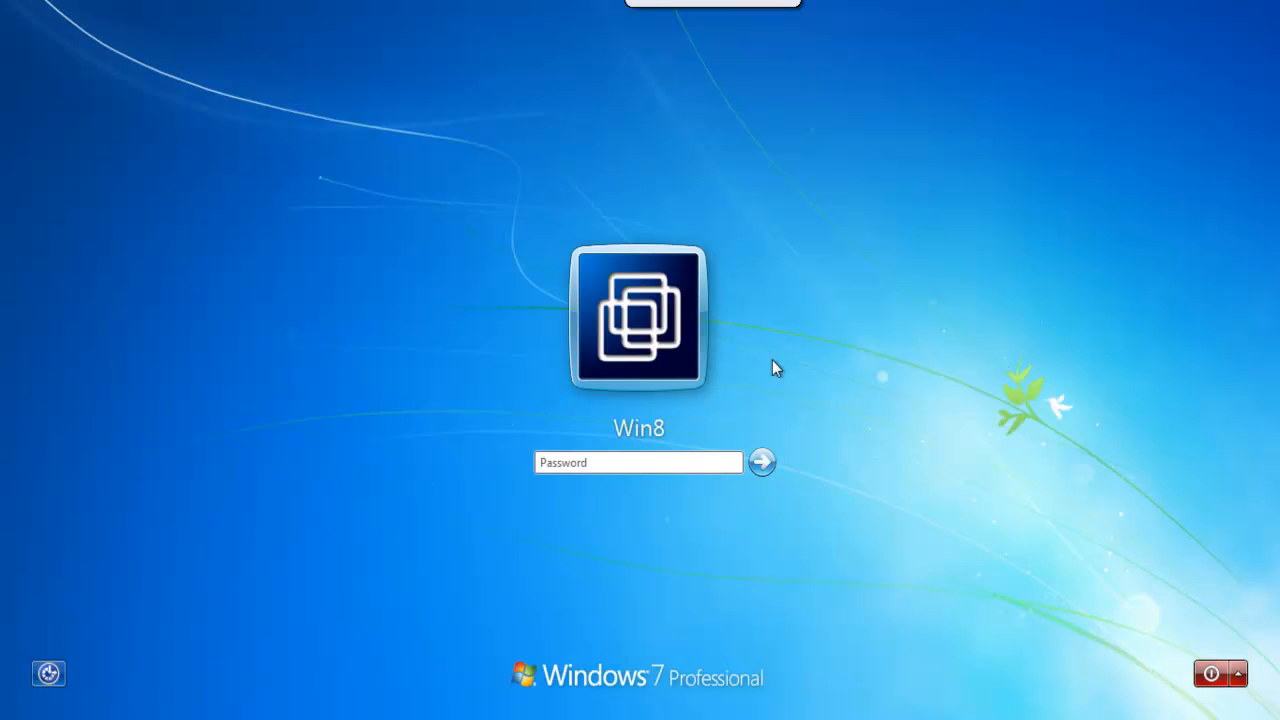
pyautogui.moveTo(560, 435)
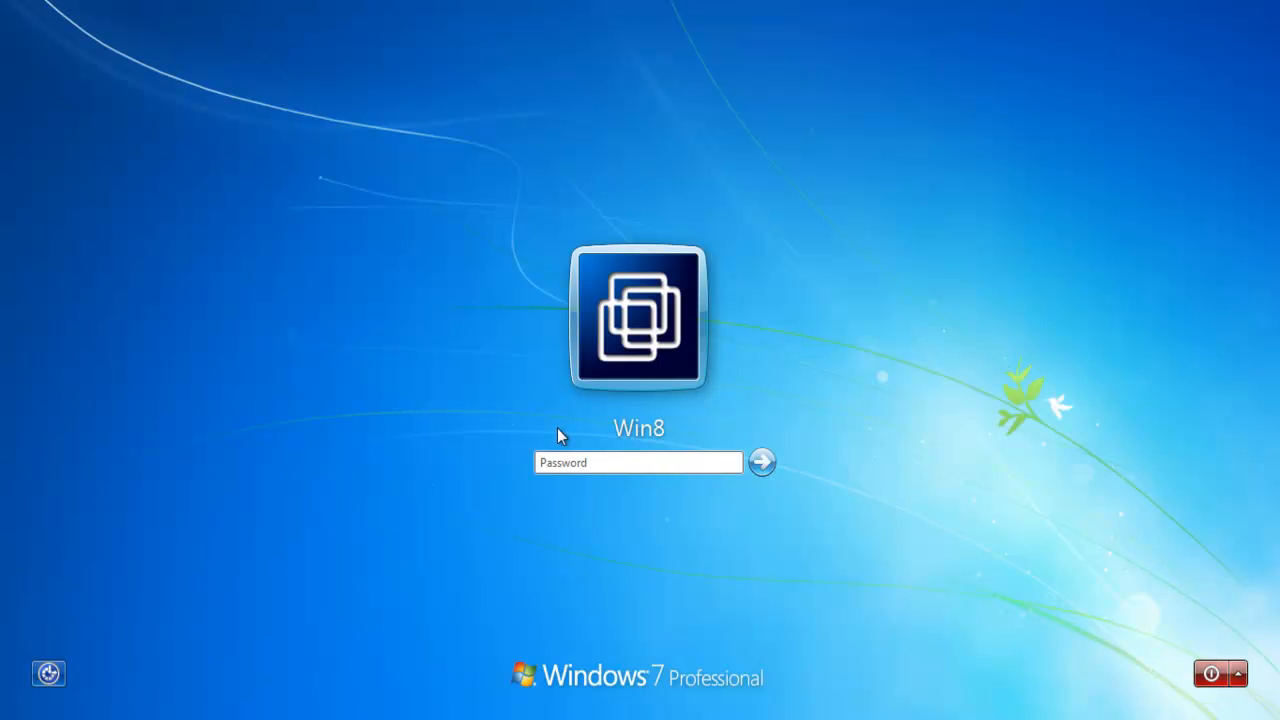
# Enter the account password and log on to the Windows 7 desktop
pyautogui.write('password')
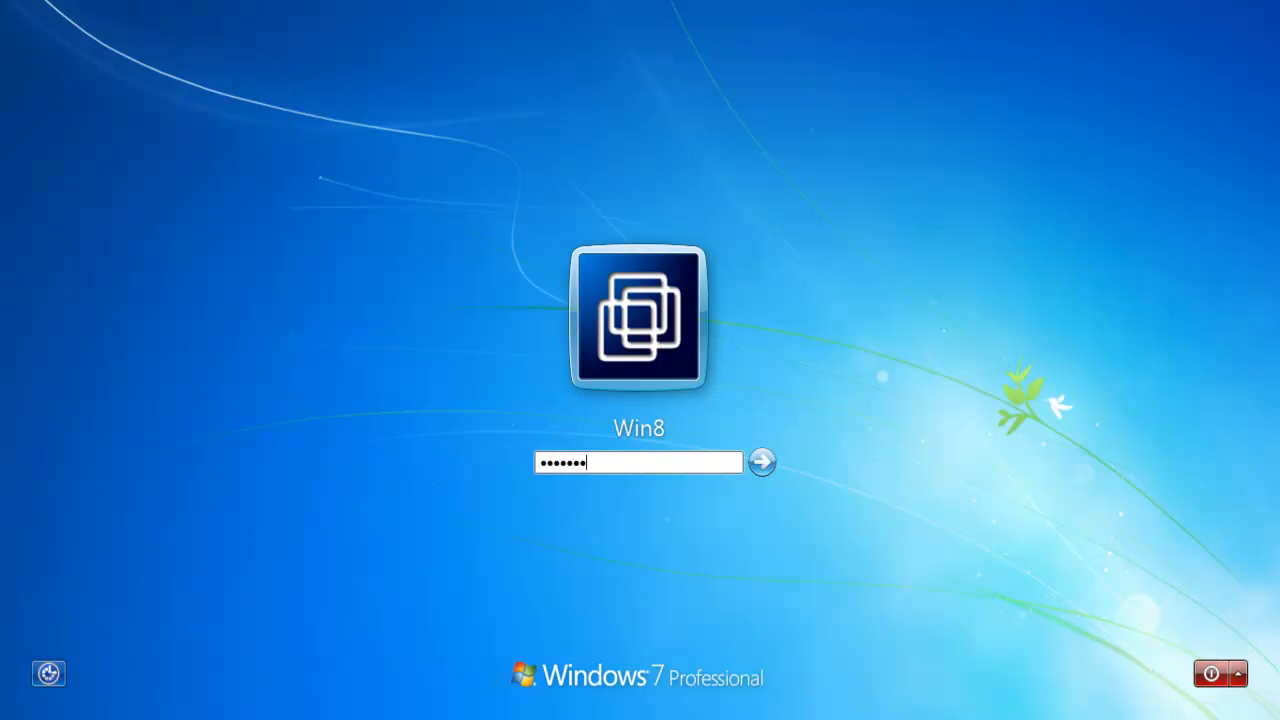
pyautogui.click(761, 462)
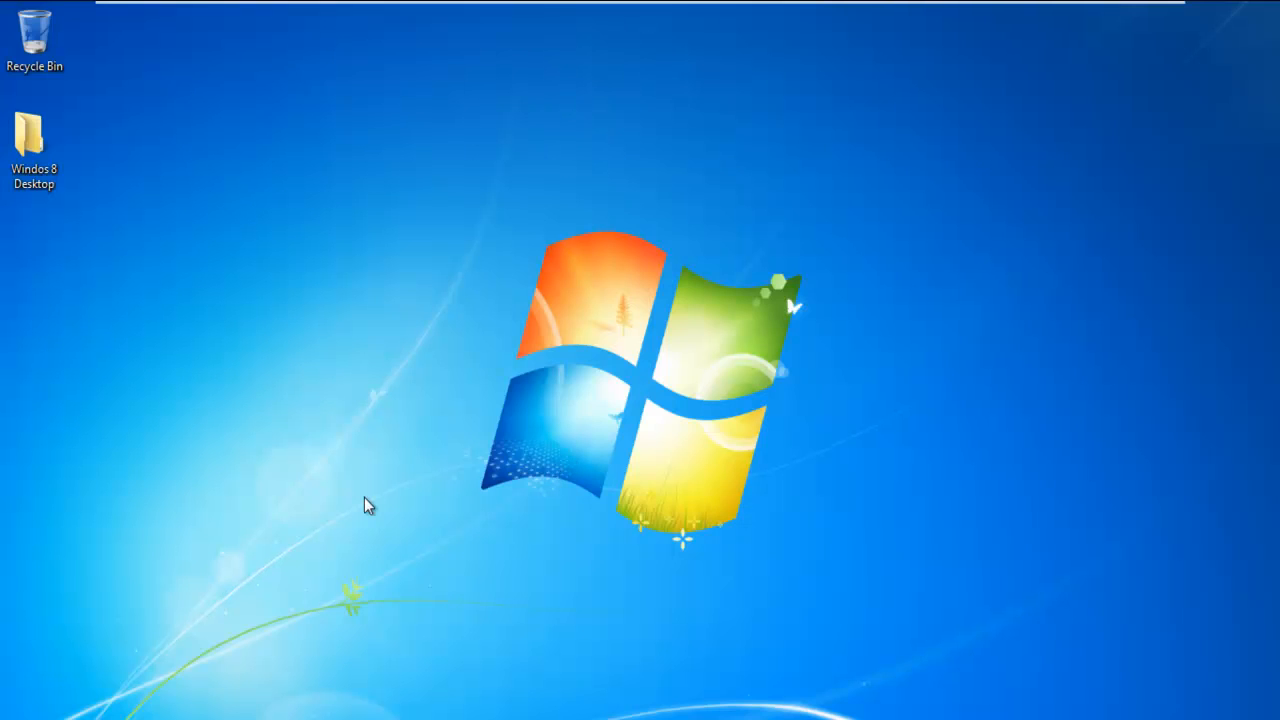